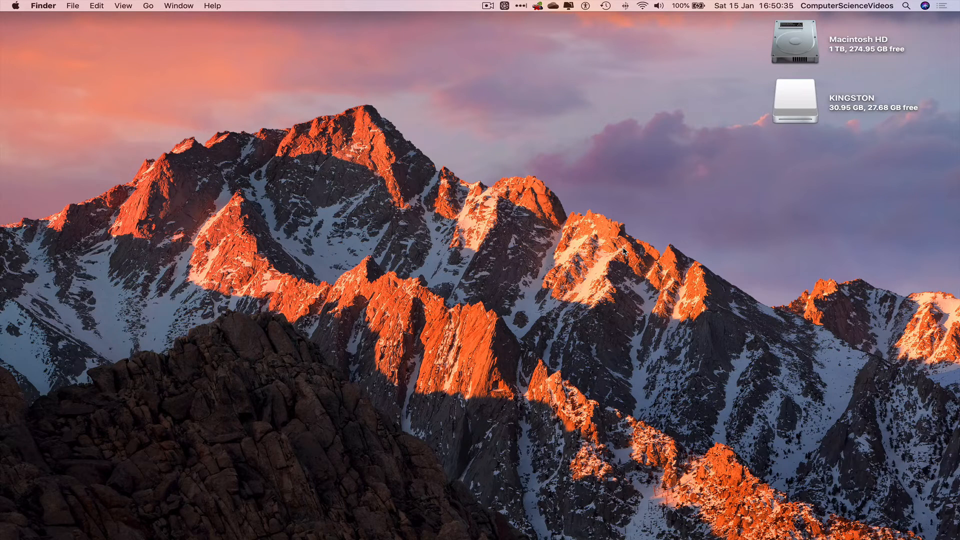
- Open the KINGSTON drive in an enlarged window, plus a second Finder window for Documents
double_click(794, 101)
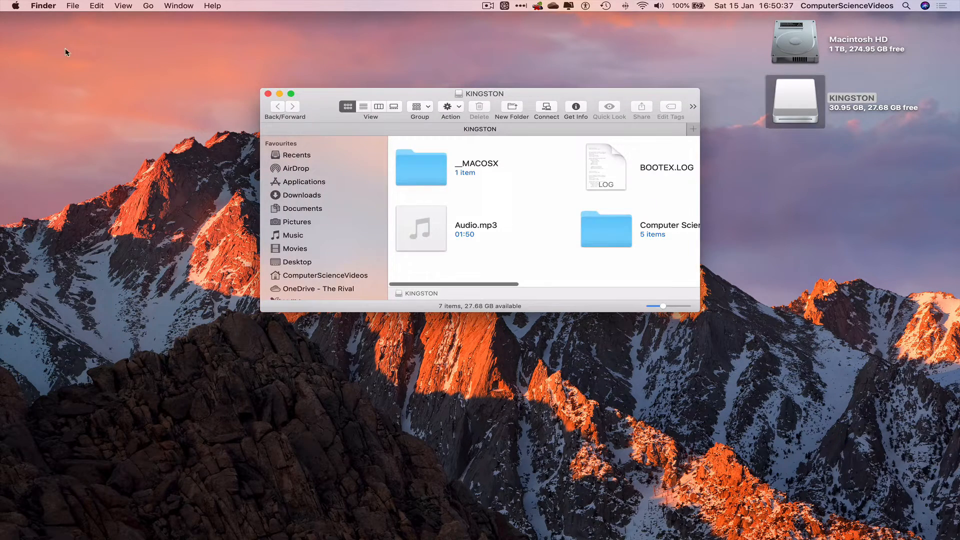
click(291, 95)
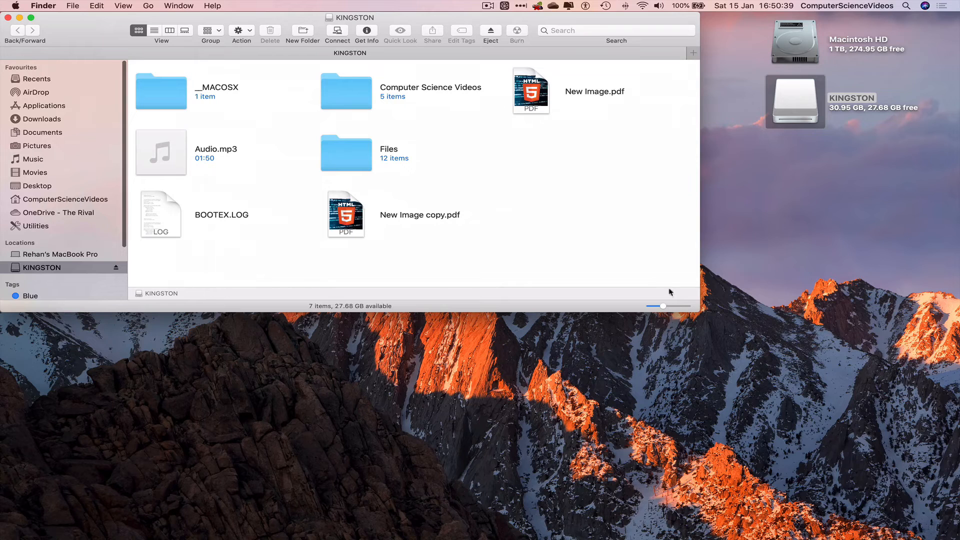
click(154, 31)
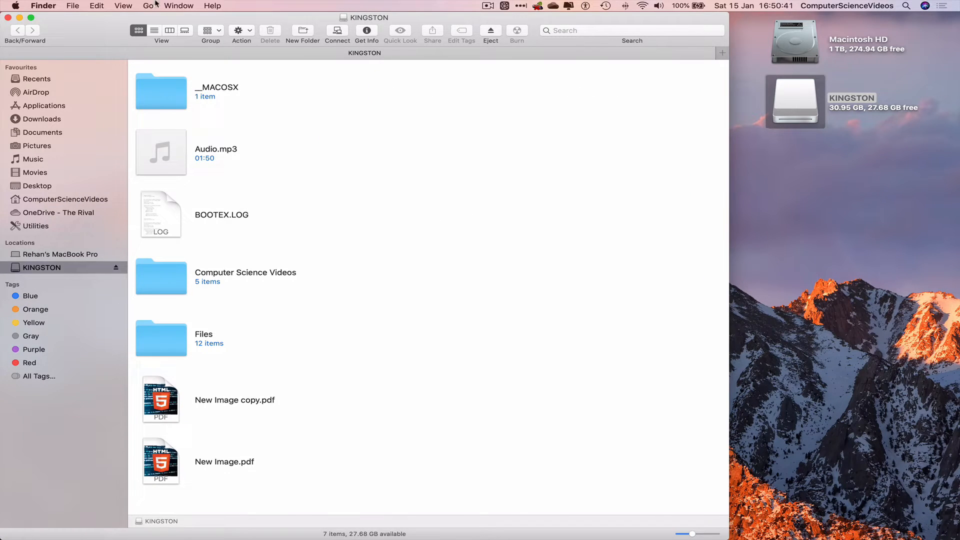
click(96, 5)
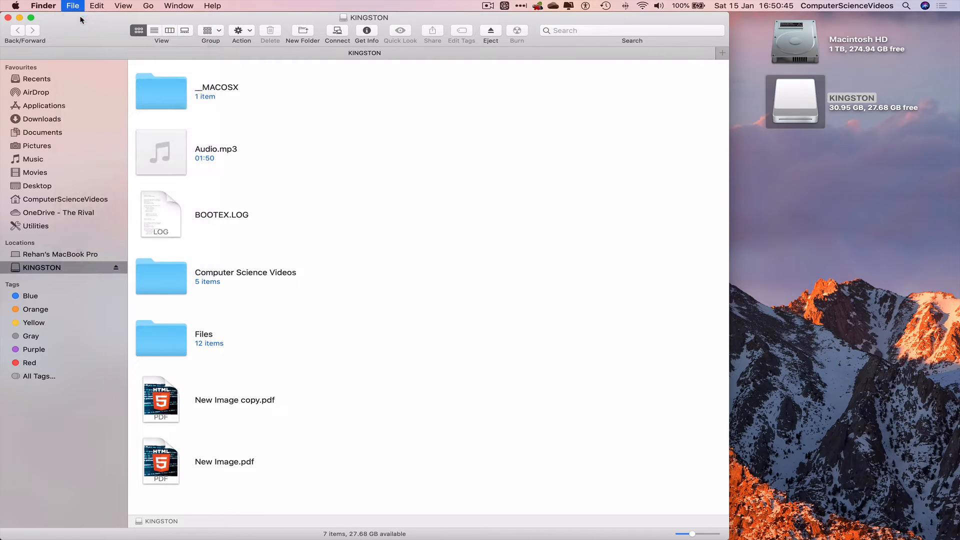
click(54, 132)
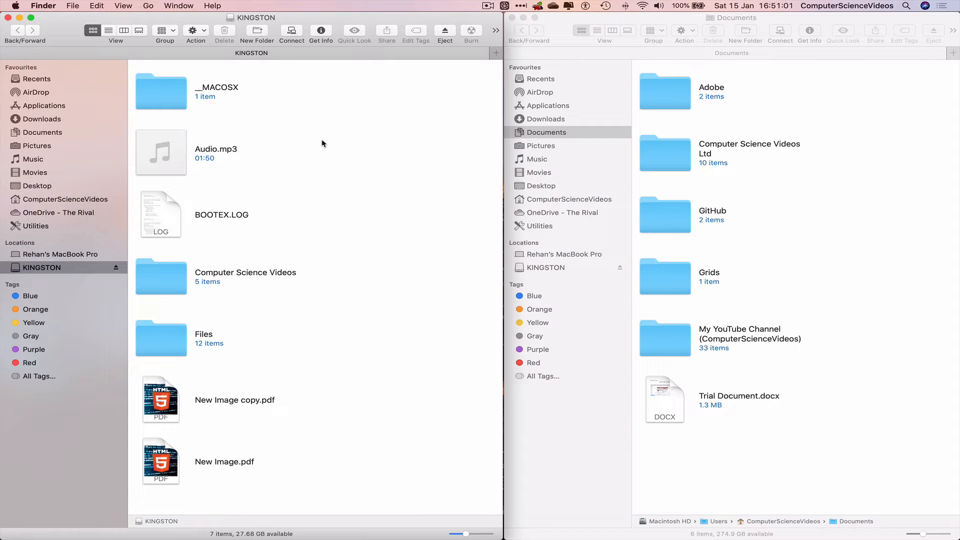
- Create a new folder named 'USB File Transfer' on KINGSTON and open it
right_click(322, 143)
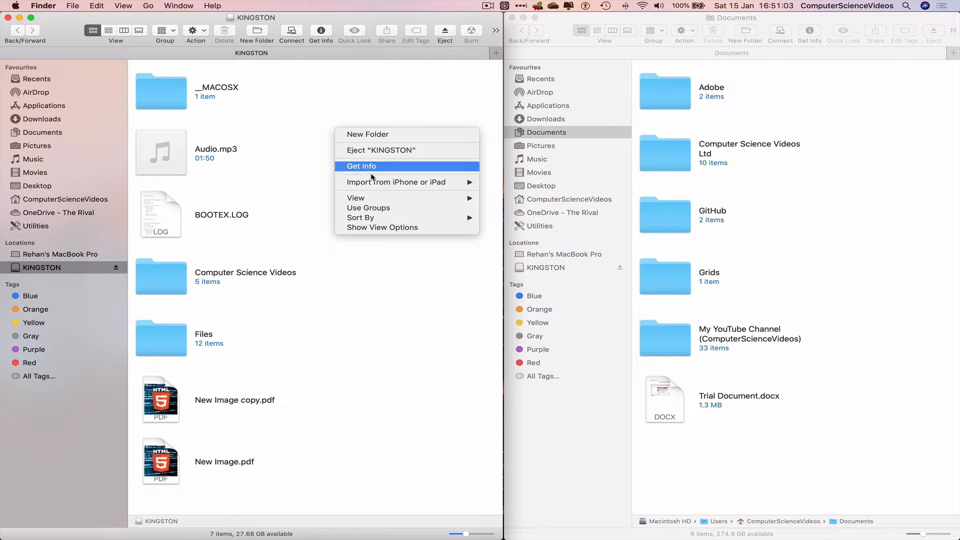
click(368, 134)
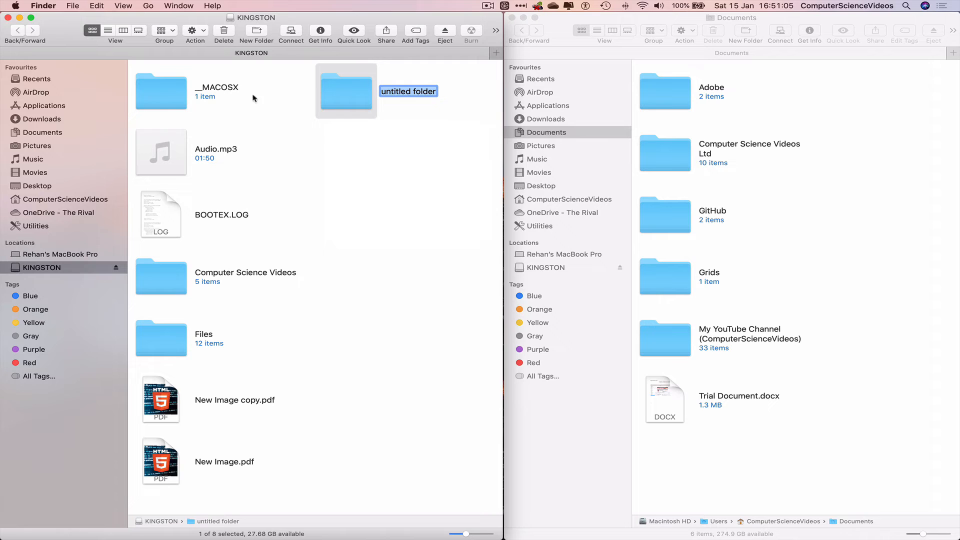
mouse_move(375, 109)
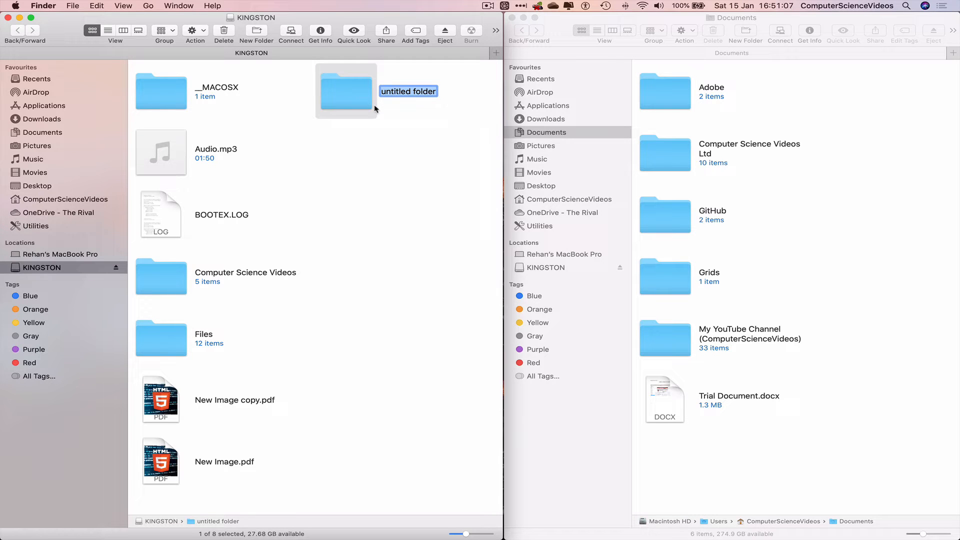
text(USB File Transfer)
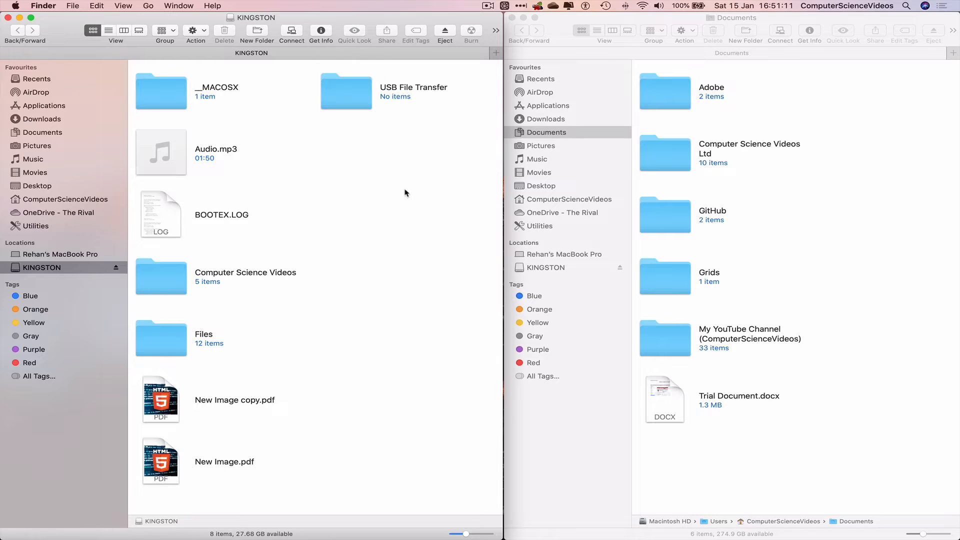
double_click(347, 91)
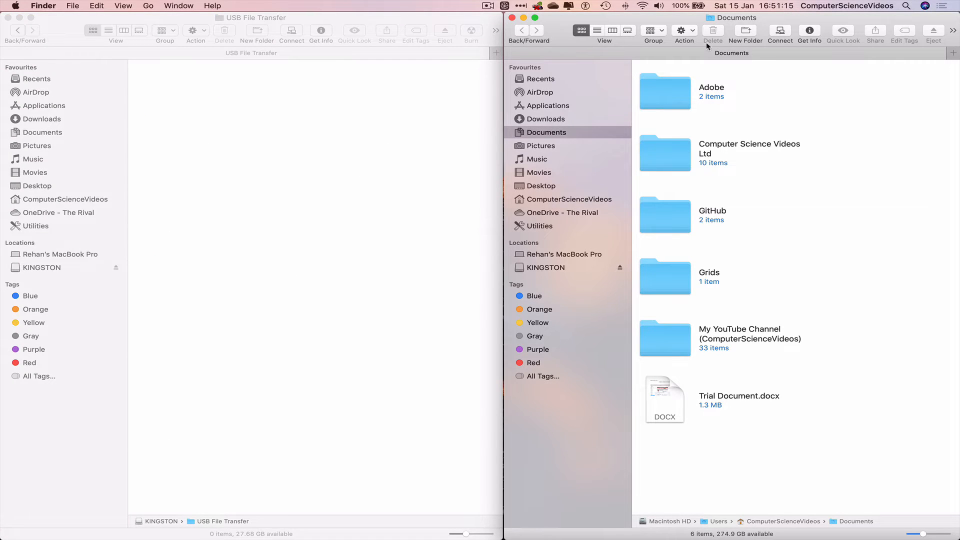
mouse_move(674, 394)
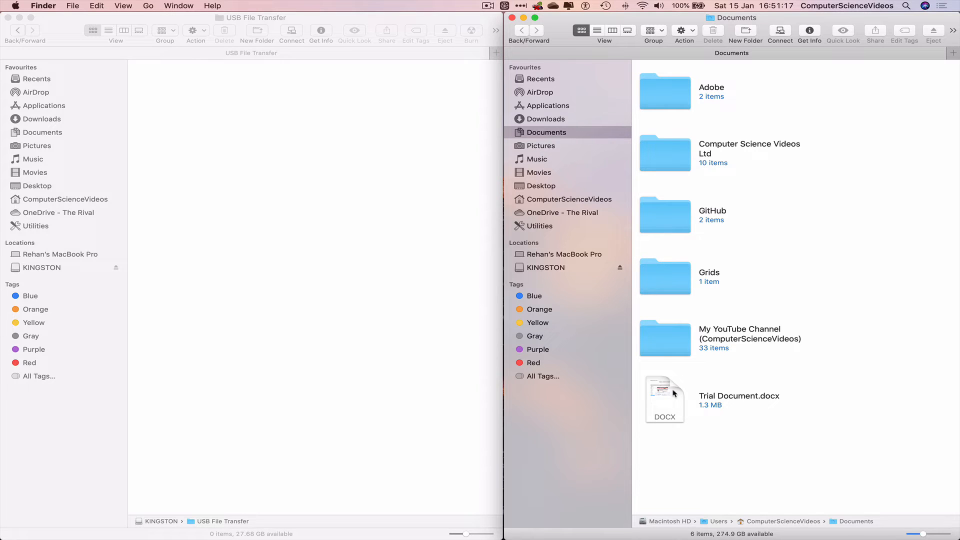
- Copy Trial Document.docx from Documents, then IMG_1089.JPG and the October screenshot from Pictures
click(664, 397)
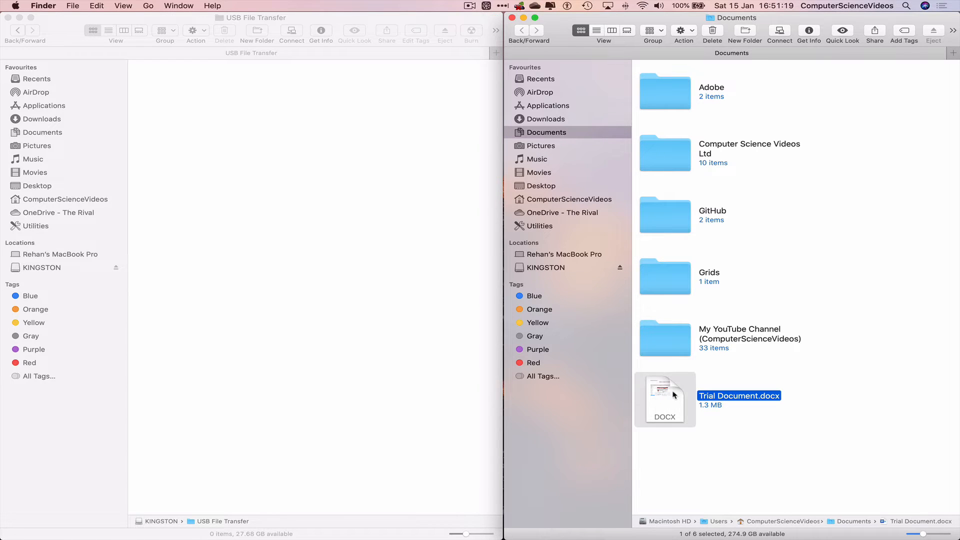
click(290, 219)
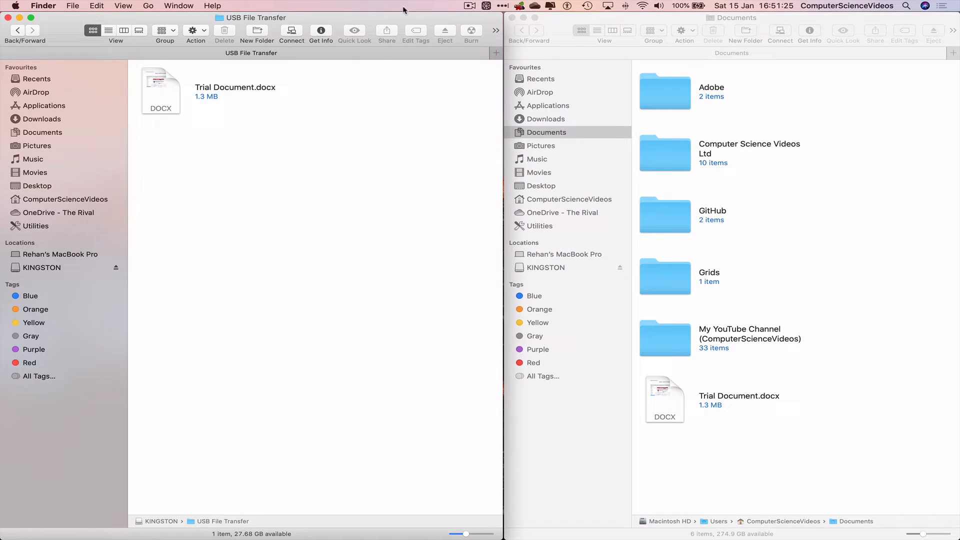
click(541, 145)
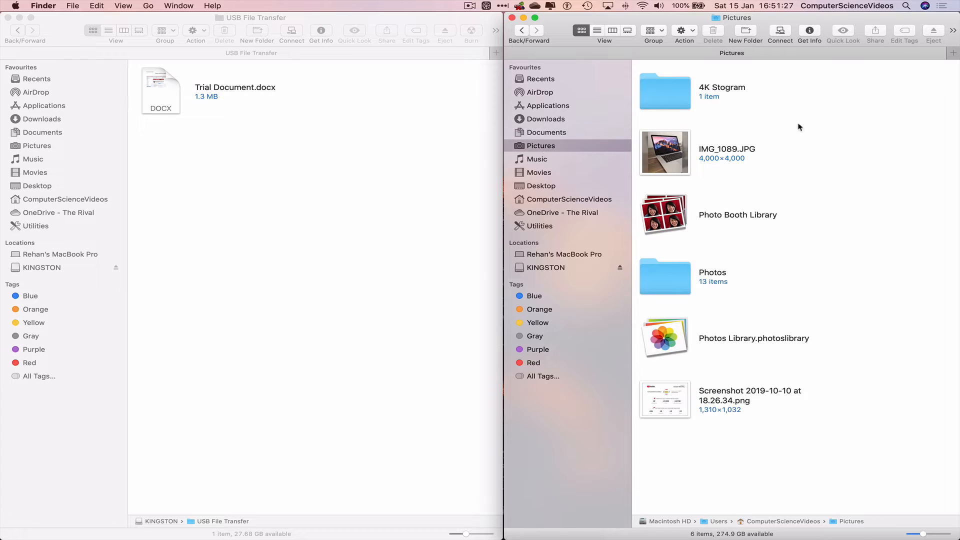
click(665, 152)
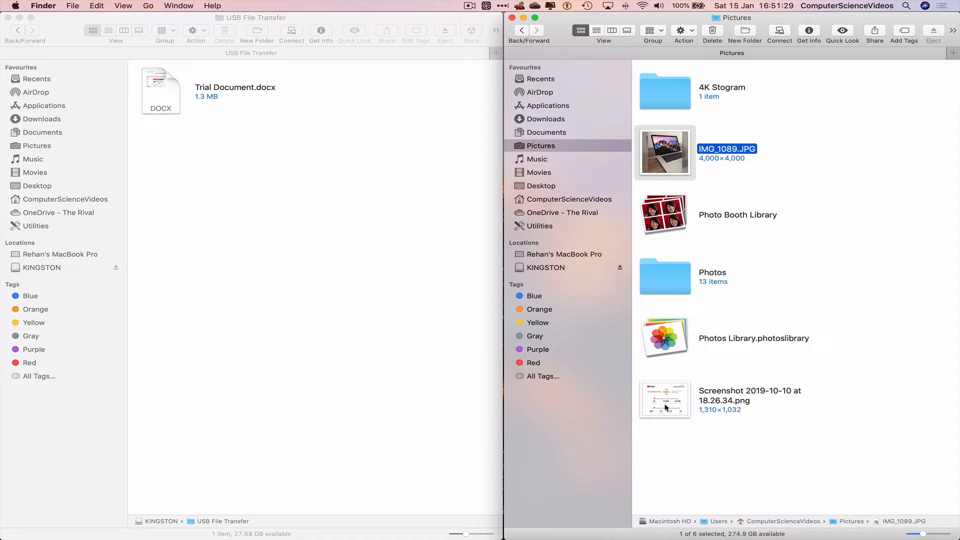
click(664, 398)
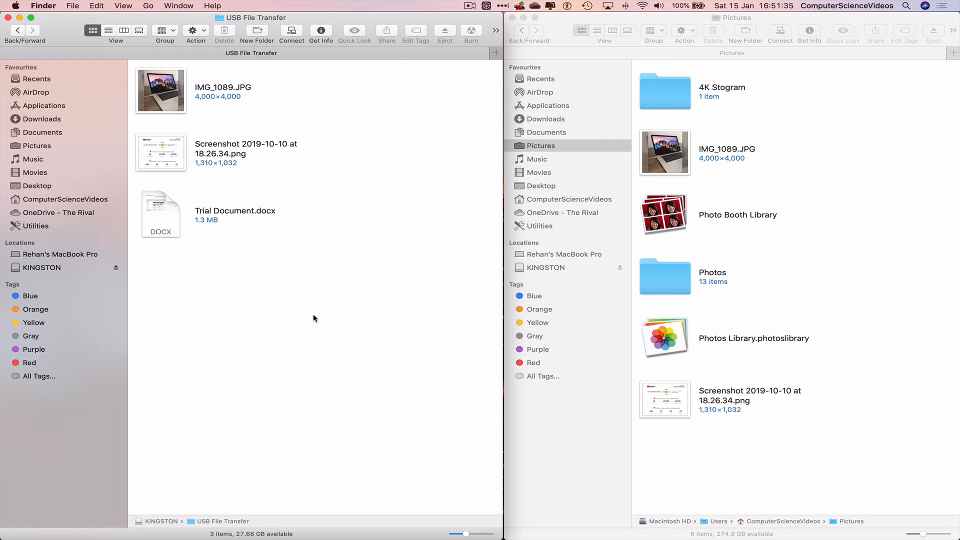
click(546, 132)
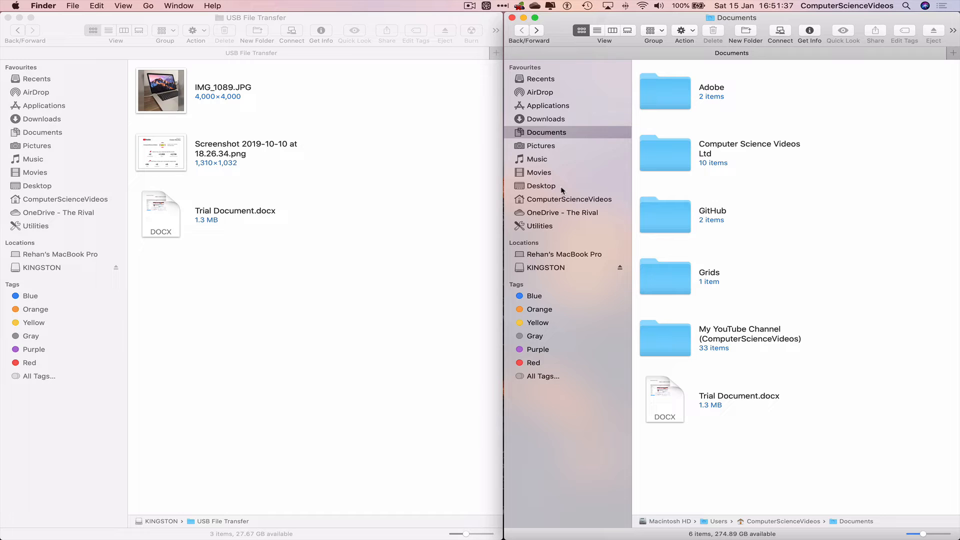
- Copy IMG_0911.MOV and video.mp4 from Movies > Videos into USB File Transfer
click(539, 172)
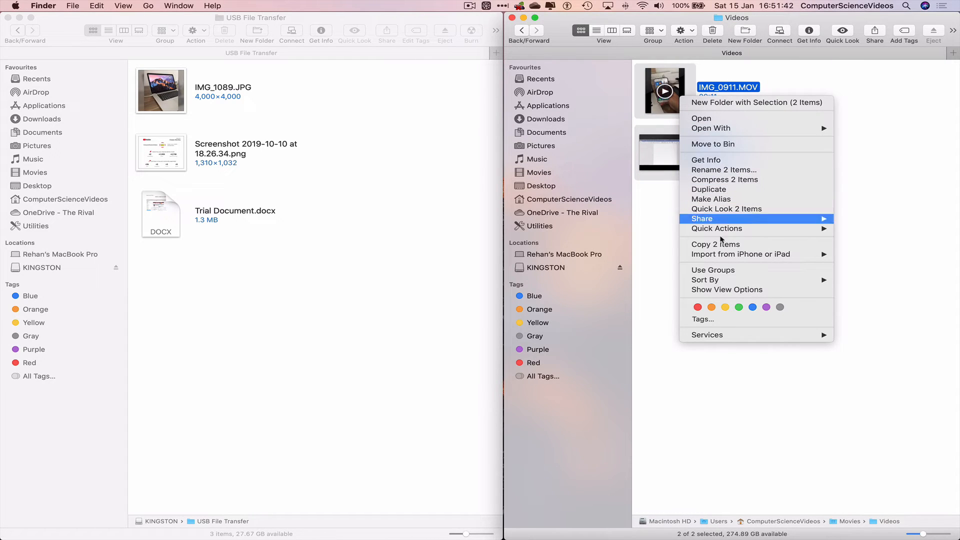
click(382, 172)
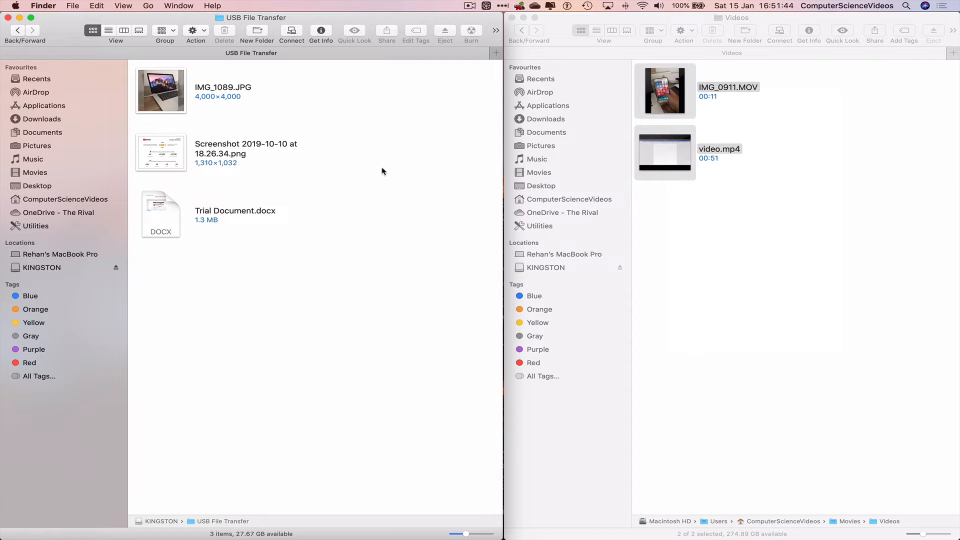
mouse_move(890, 257)
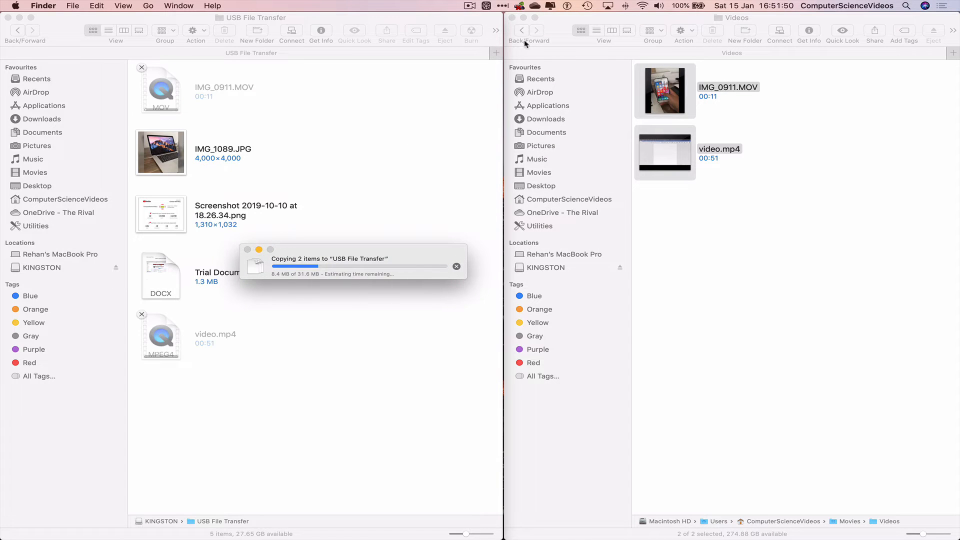
click(521, 30)
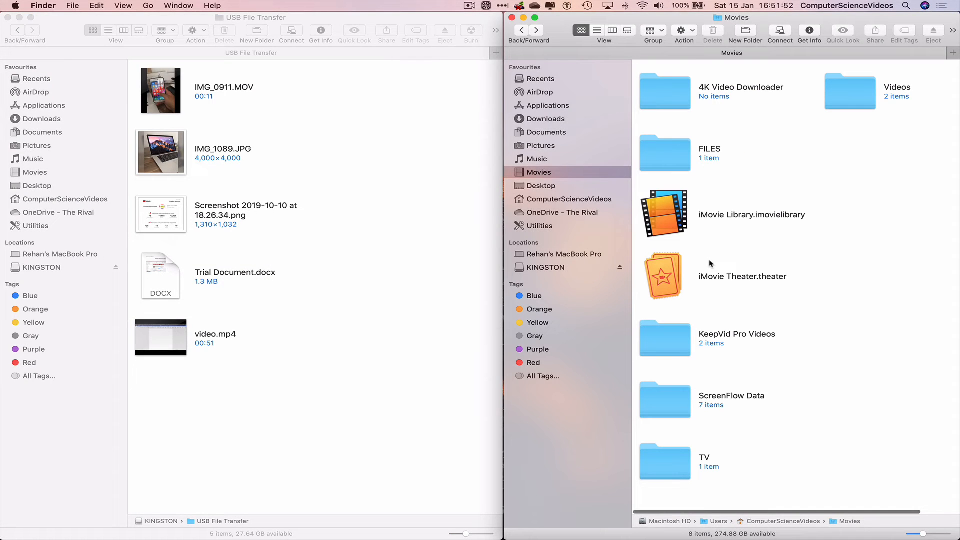
click(545, 132)
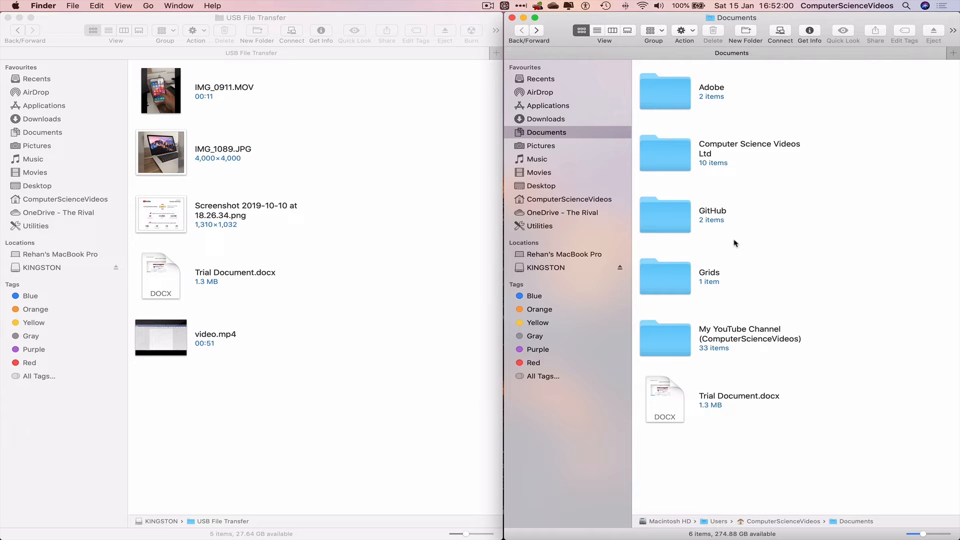
mouse_move(668, 281)
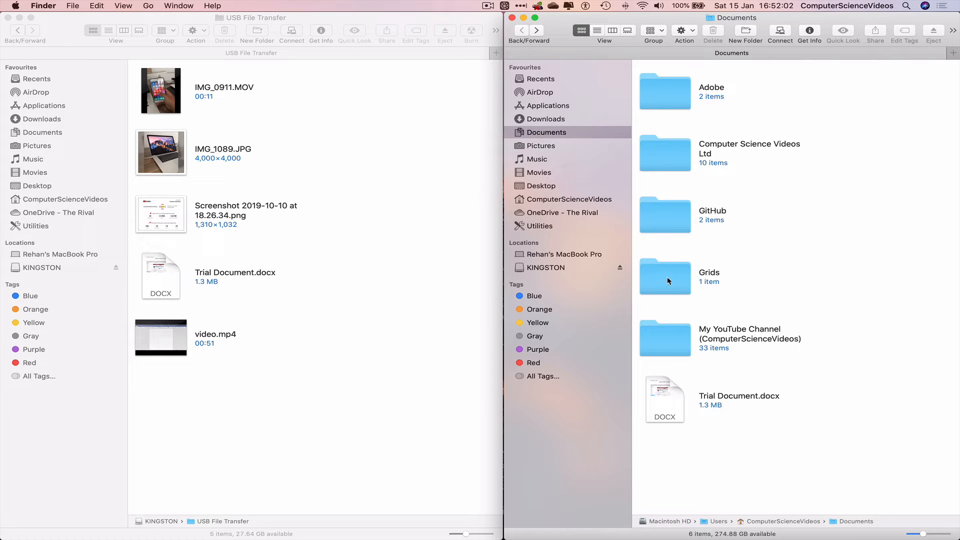
- Paste the Grids folder from Documents into USB File Transfer, then copy Audio.mp3 from Music
right_click(665, 277)
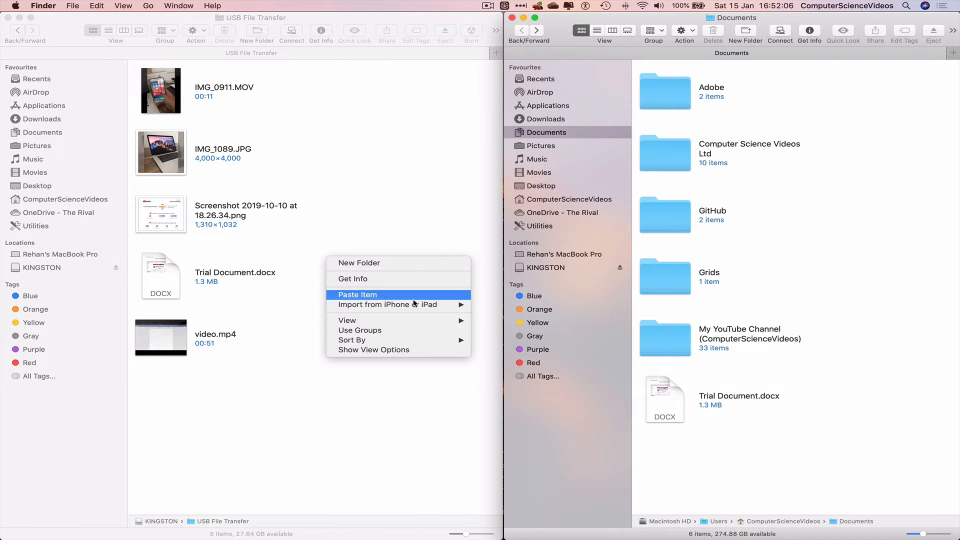
click(364, 288)
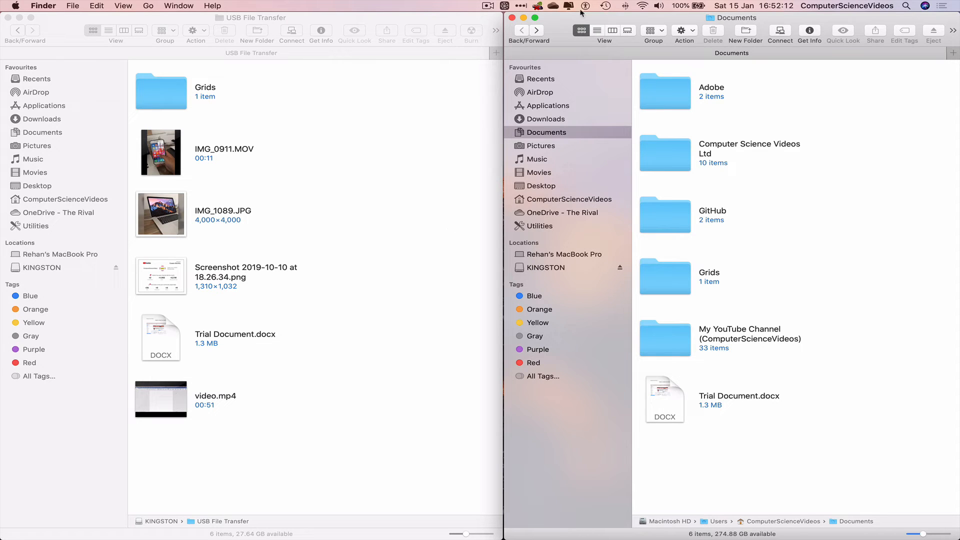
click(538, 159)
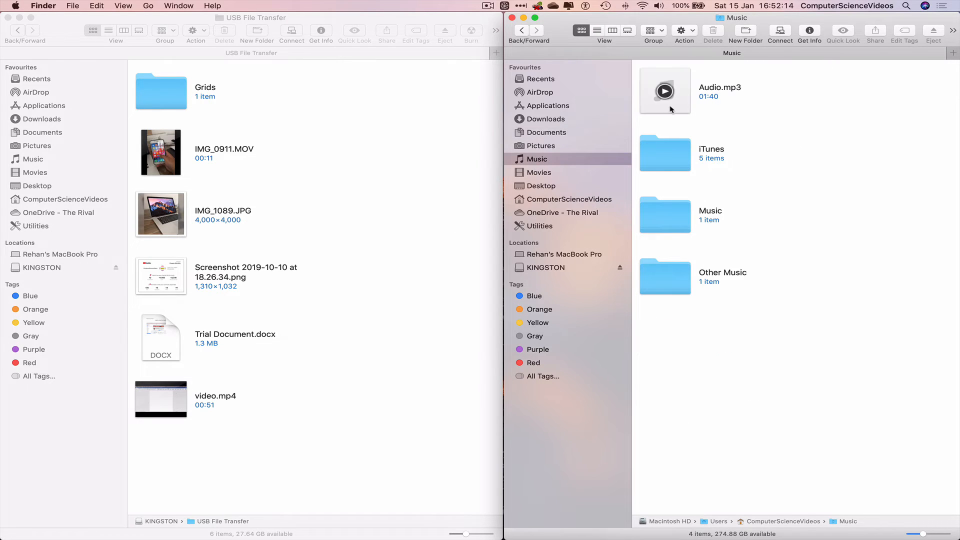
right_click(665, 91)
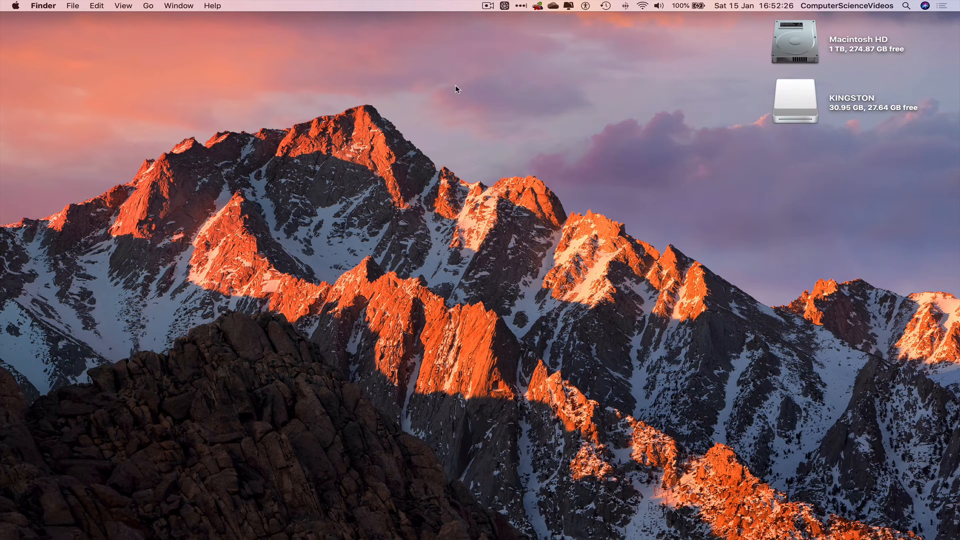
right_click(795, 101)
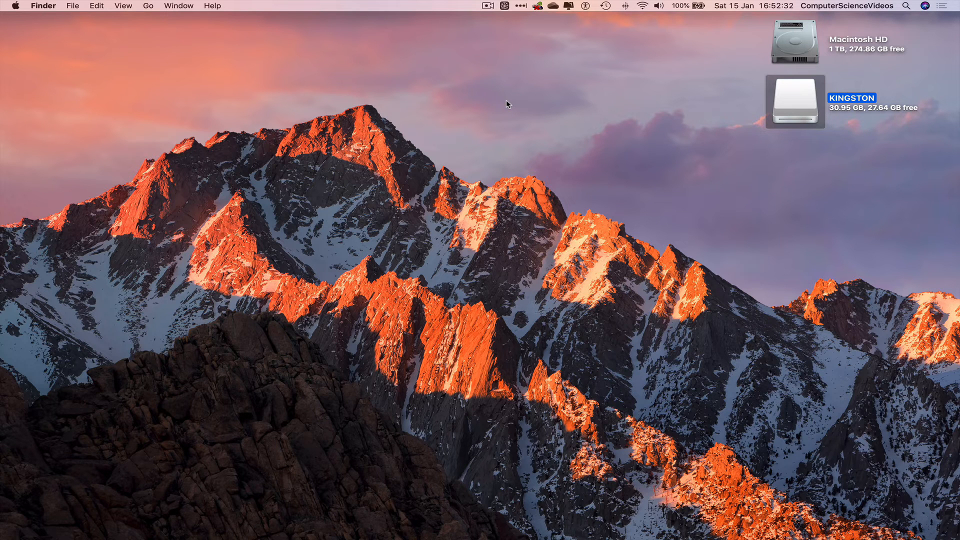
mouse_move(694, 264)
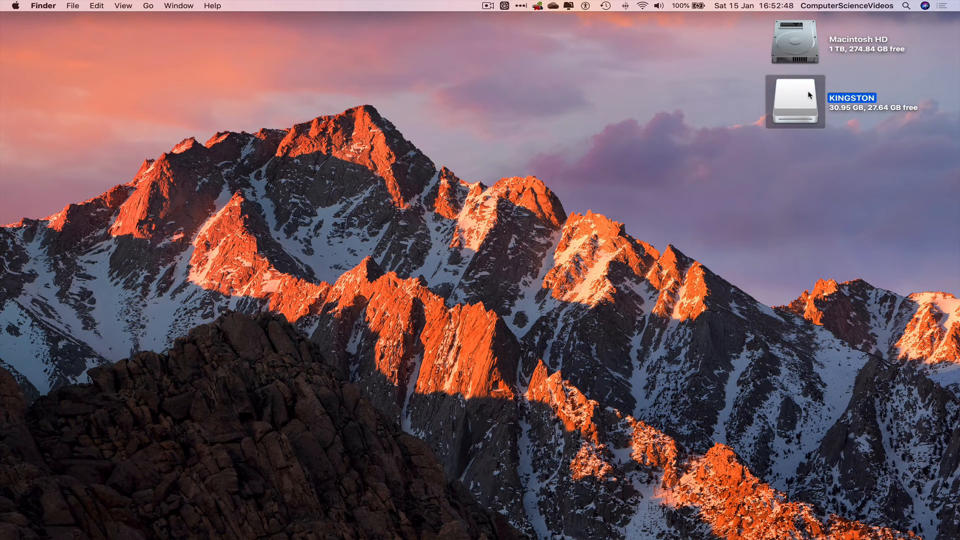
- Reopen KINGSTON and its USB File Transfer folder to view all seven items
double_click(794, 101)
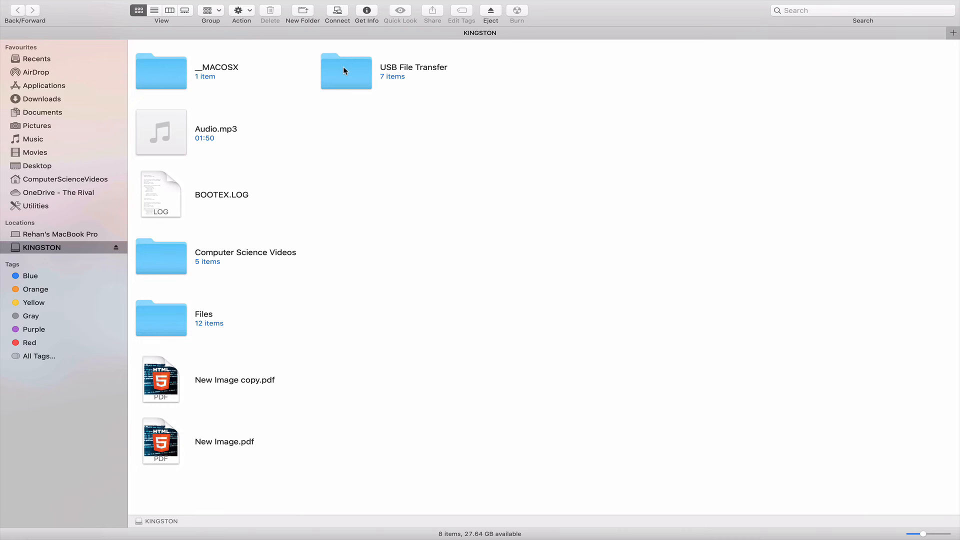
double_click(346, 71)
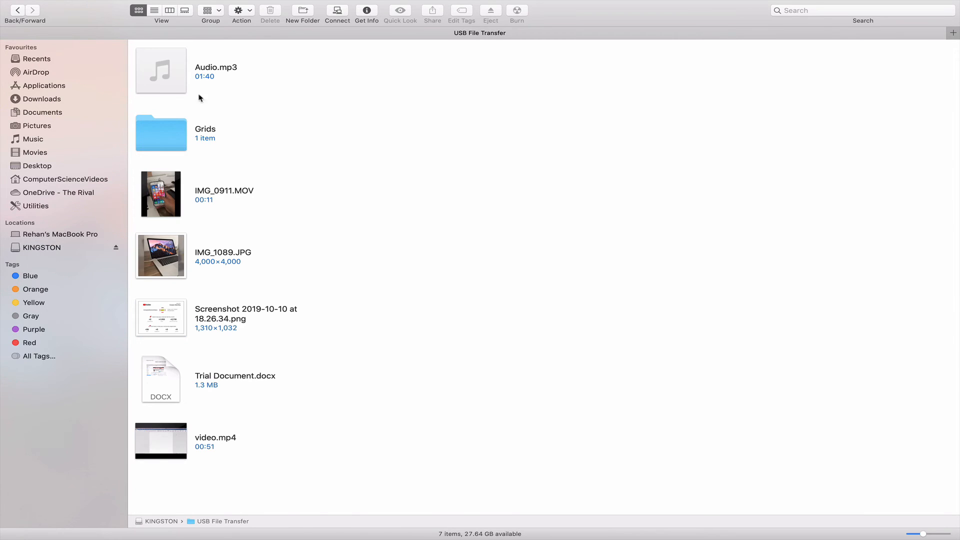